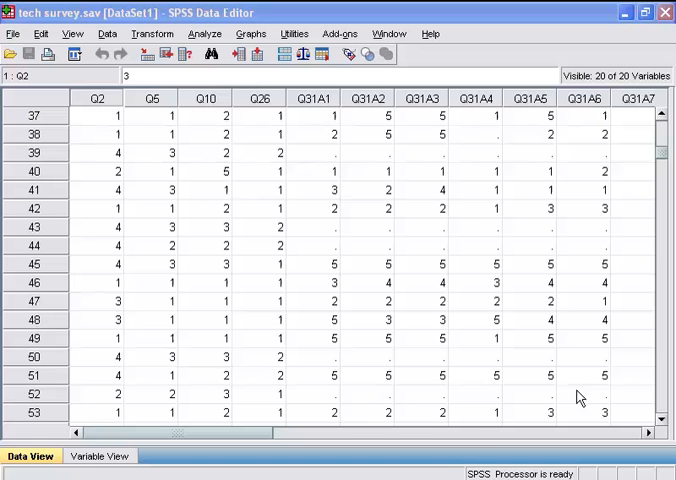
{"action": "mouse_move", "coordinate": [324, 112]}
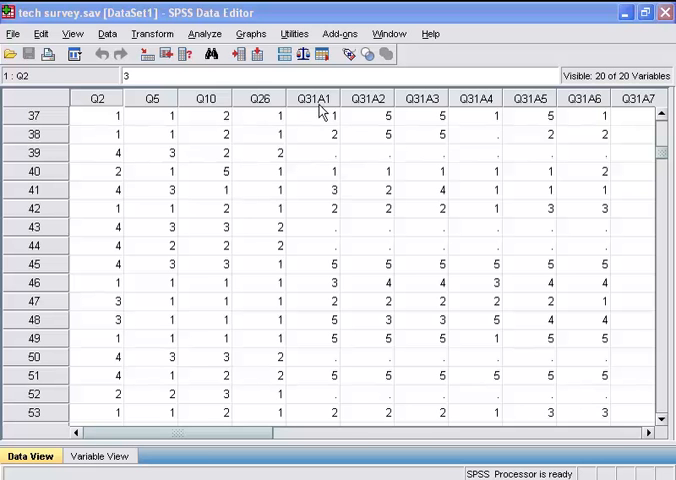
Step: Show the Analyze menu's Scale procedures, including the Reliability Analysis entry
{"action": "scroll", "scroll_direction": "right", "scroll_amount": 3}
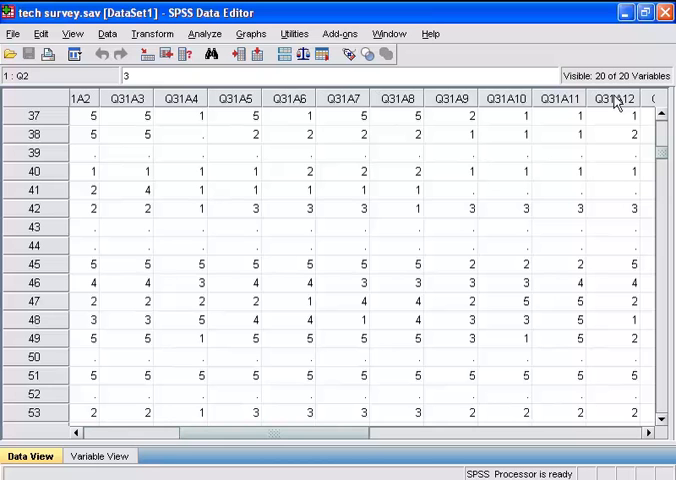
{"action": "mouse_move", "coordinate": [474, 170]}
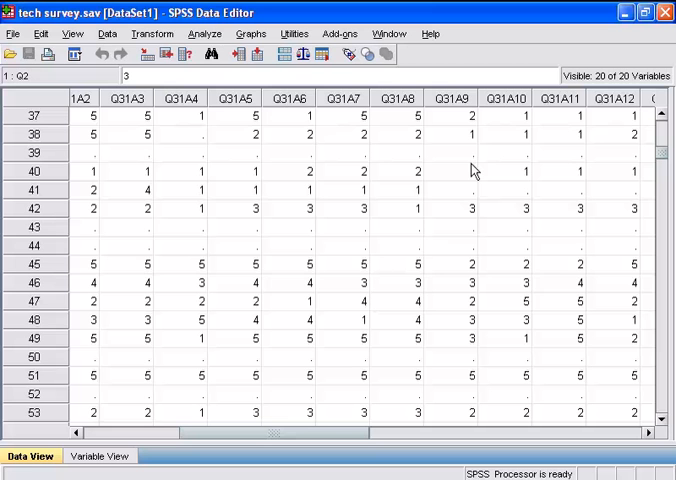
{"action": "left_click", "coordinate": [206, 32]}
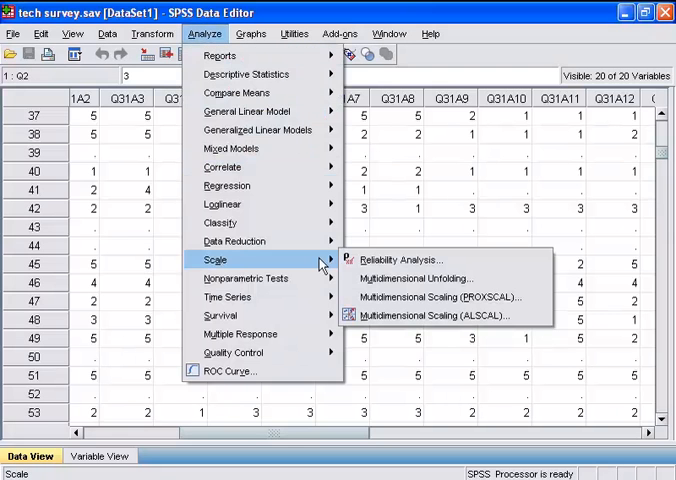
{"action": "mouse_move", "coordinate": [400, 260]}
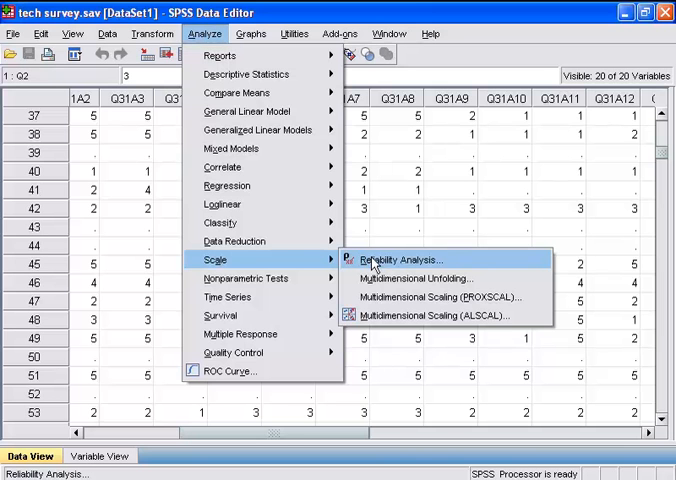
Step: Start a Reliability Analysis and move Q31A1 through Q31A12 into the Items list
{"action": "left_click", "coordinate": [398, 260]}
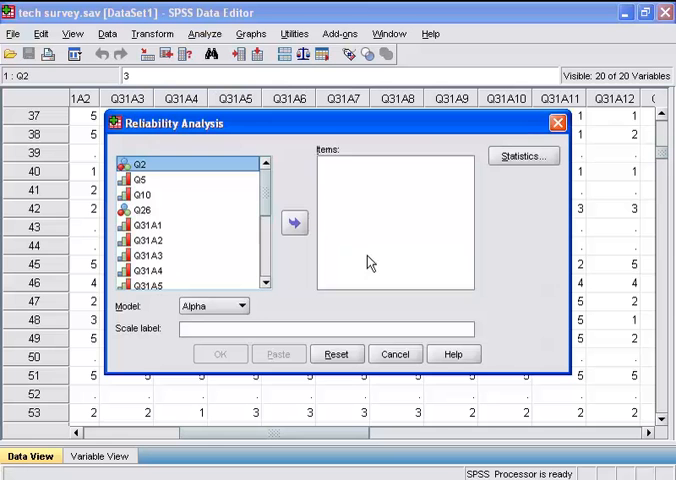
{"action": "mouse_move", "coordinate": [304, 252]}
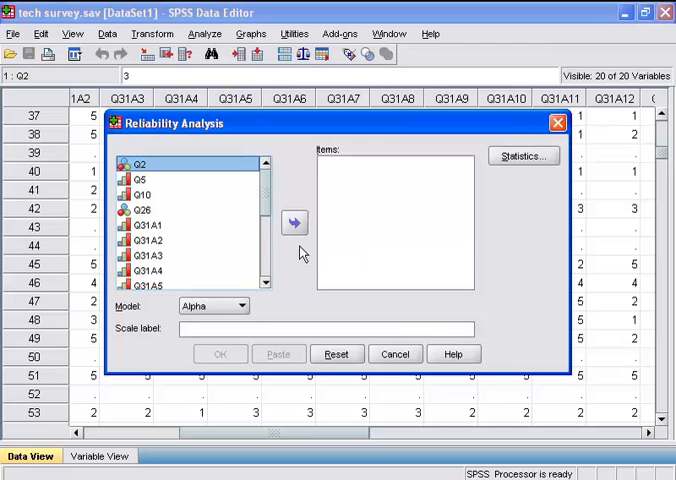
{"action": "left_click", "coordinate": [144, 228]}
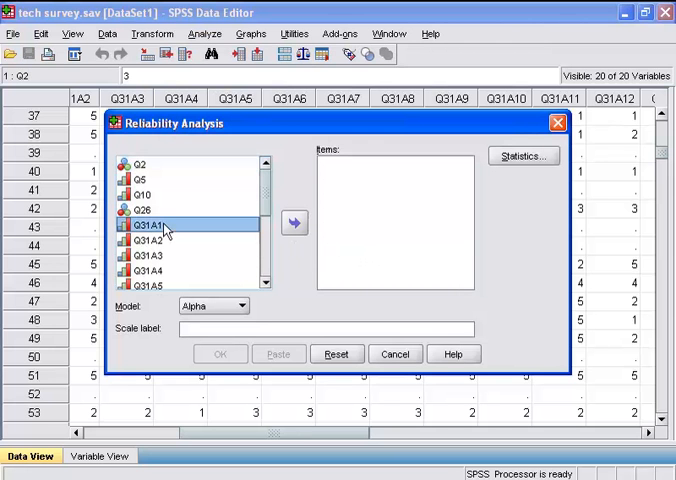
{"action": "scroll", "scroll_direction": "down", "scroll_amount": 3}
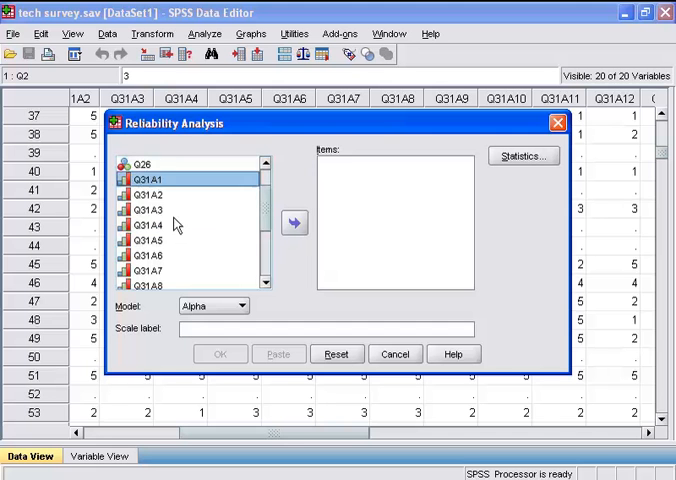
{"action": "scroll", "scroll_direction": "down", "scroll_amount": 3}
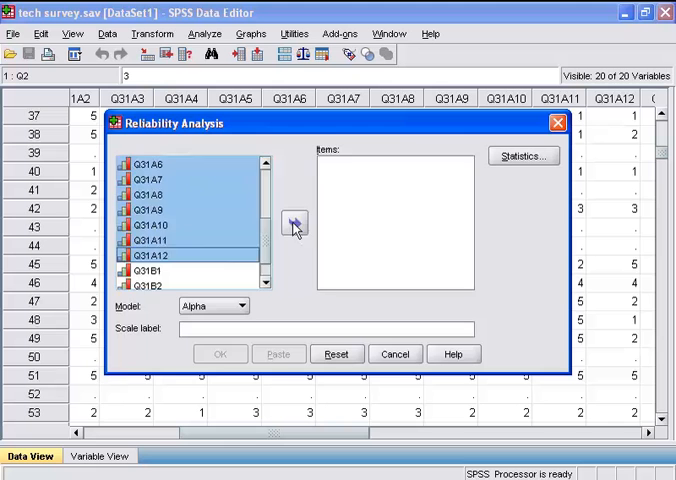
{"action": "left_click", "coordinate": [292, 220]}
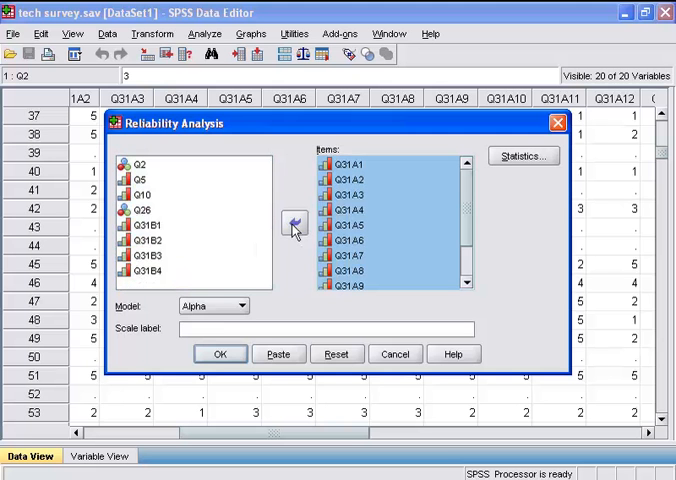
{"action": "left_click", "coordinate": [240, 304]}
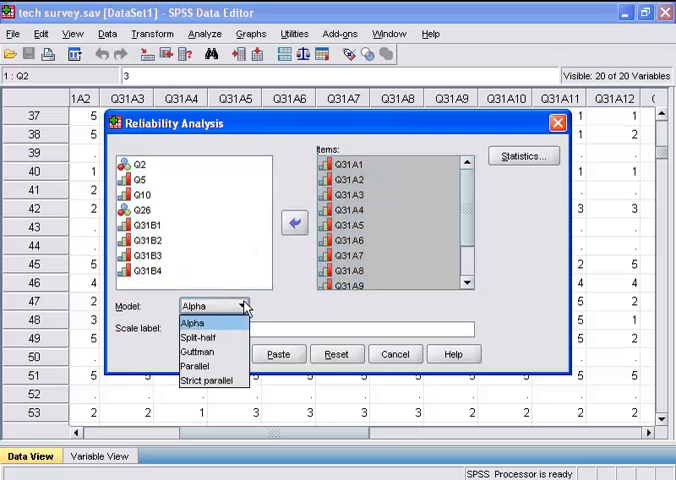
{"action": "mouse_move", "coordinate": [228, 324]}
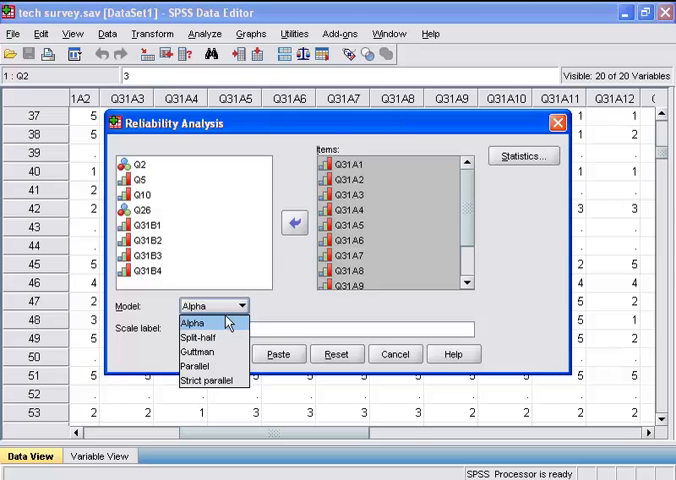
{"action": "left_click", "coordinate": [192, 322]}
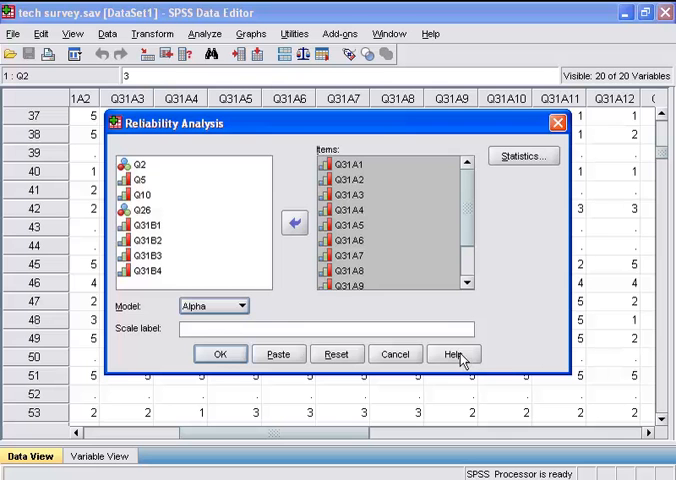
{"action": "mouse_move", "coordinate": [236, 308]}
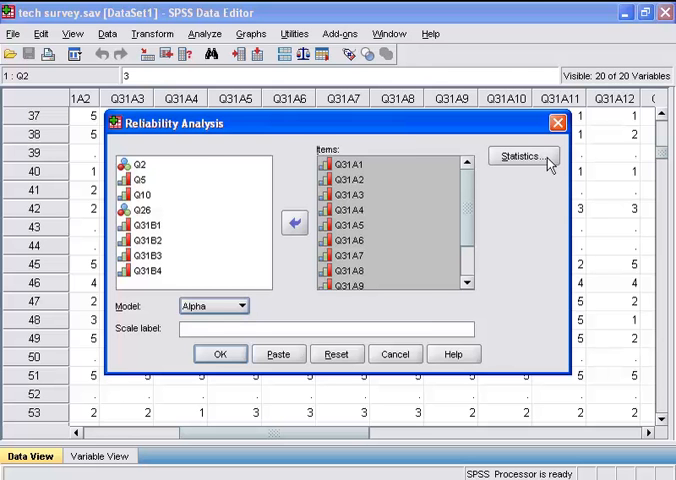
Step: Request Scale, Scale if item deleted and Inter-Item Correlations statistics, then confirm
{"action": "left_click", "coordinate": [538, 160]}
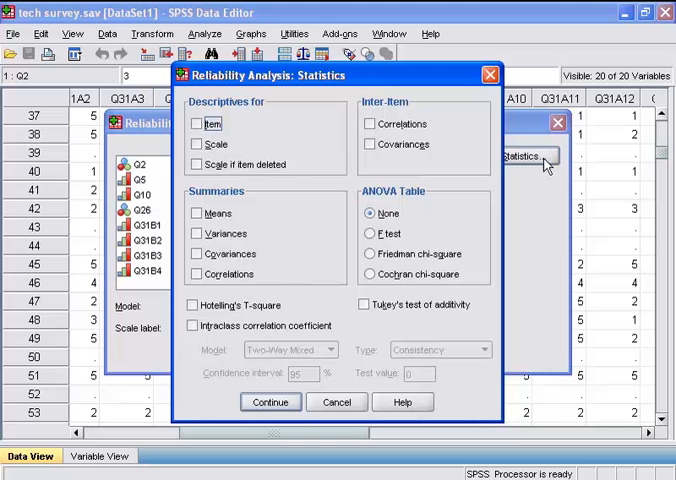
{"action": "mouse_move", "coordinate": [460, 140]}
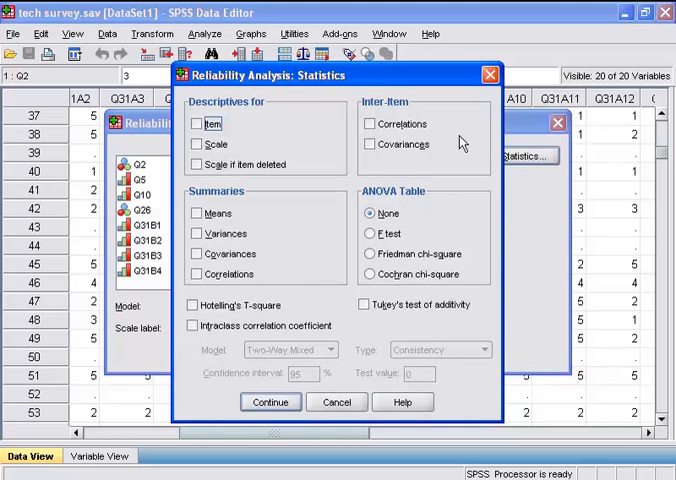
{"action": "mouse_move", "coordinate": [256, 108]}
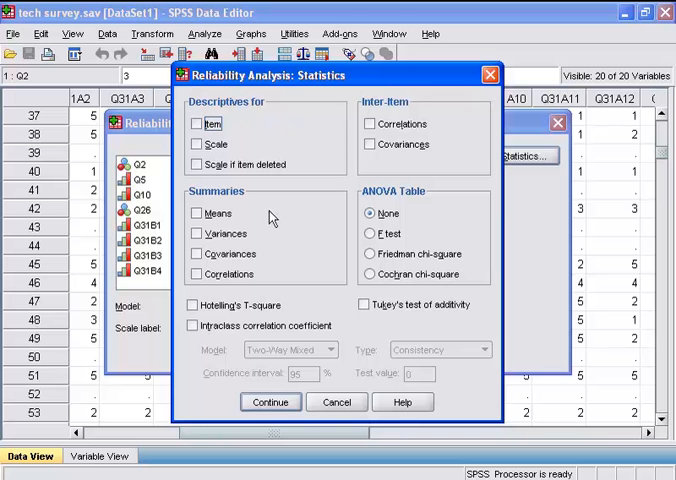
{"action": "mouse_move", "coordinate": [436, 160]}
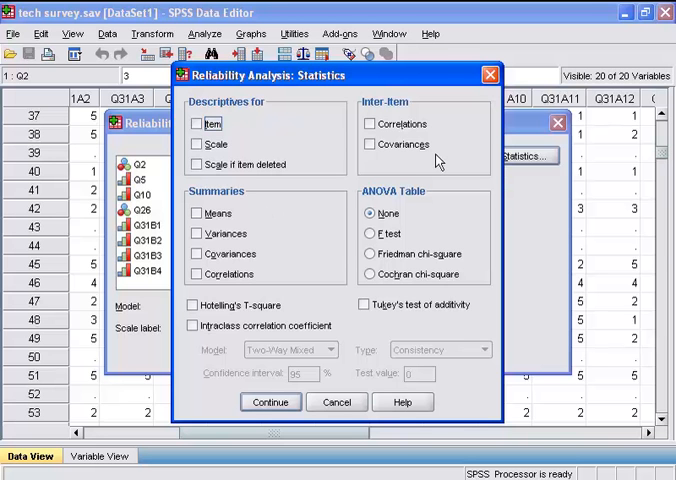
{"action": "mouse_move", "coordinate": [336, 176]}
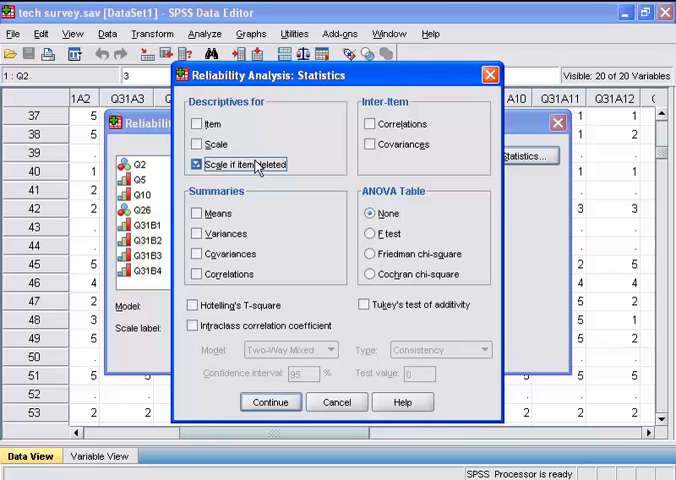
{"action": "left_click", "coordinate": [196, 144]}
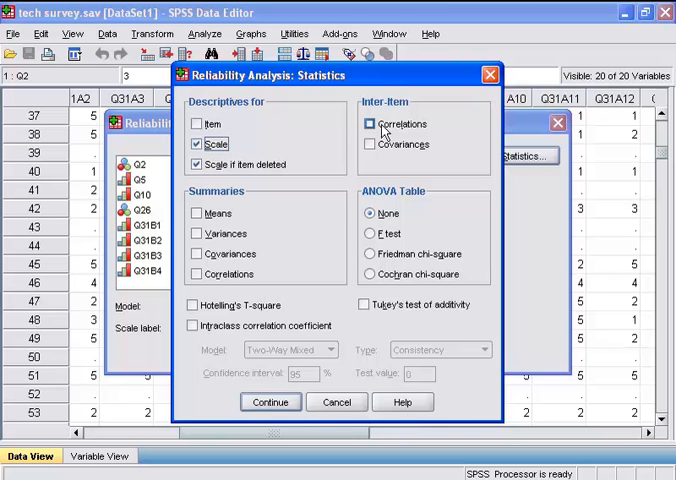
{"action": "left_click", "coordinate": [370, 122]}
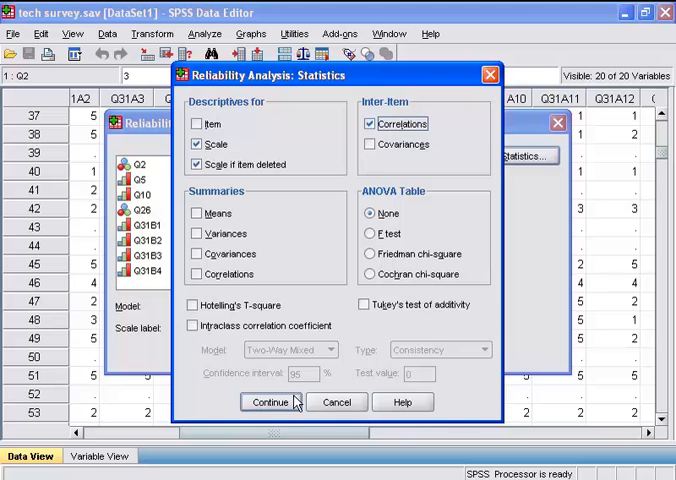
{"action": "left_click", "coordinate": [248, 400]}
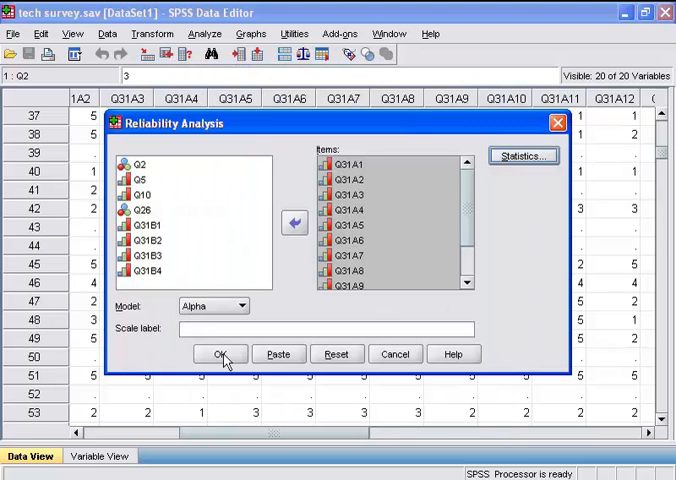
Step: Run the analysis and review the Reliability Statistics table showing Cronbach's alpha .913 for 12 items
{"action": "left_click", "coordinate": [220, 354]}
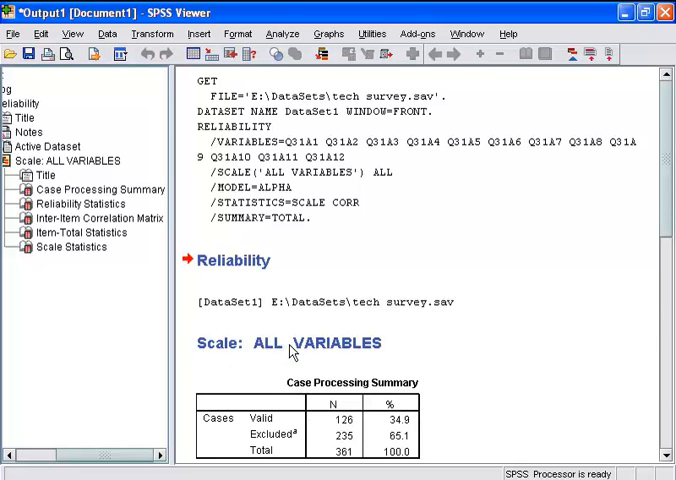
{"action": "scroll", "scroll_direction": "down", "scroll_amount": 3}
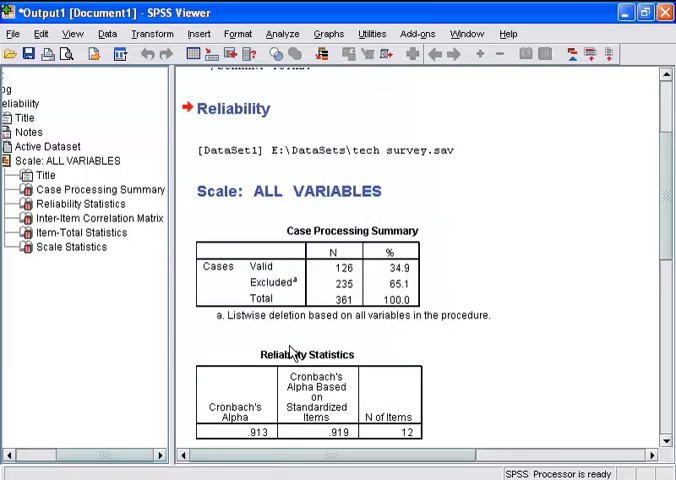
{"action": "scroll", "scroll_direction": "down", "scroll_amount": 3}
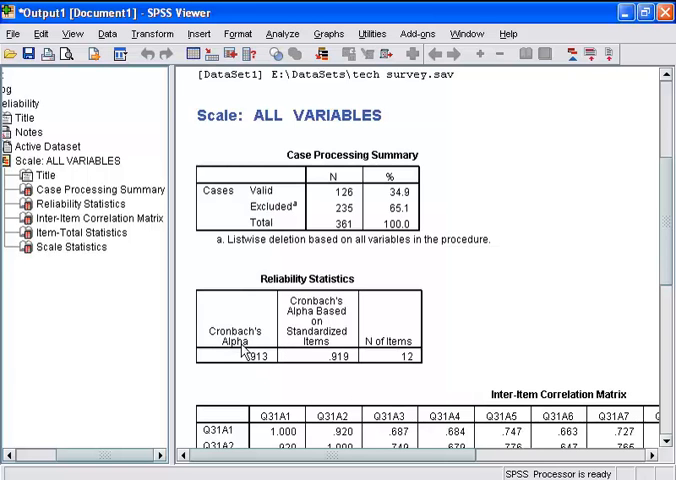
{"action": "mouse_move", "coordinate": [270, 364]}
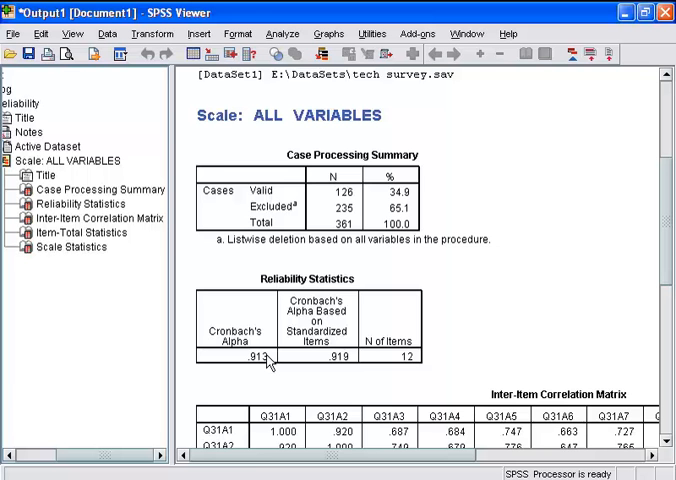
{"action": "mouse_move", "coordinate": [312, 344]}
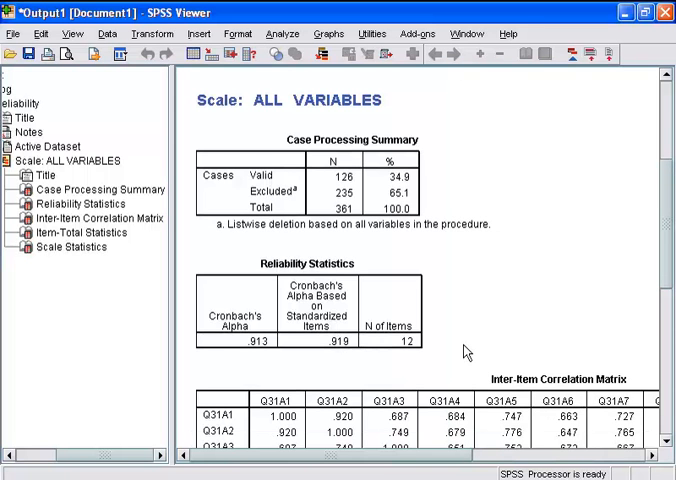
{"action": "scroll", "scroll_direction": "down", "scroll_amount": 3}
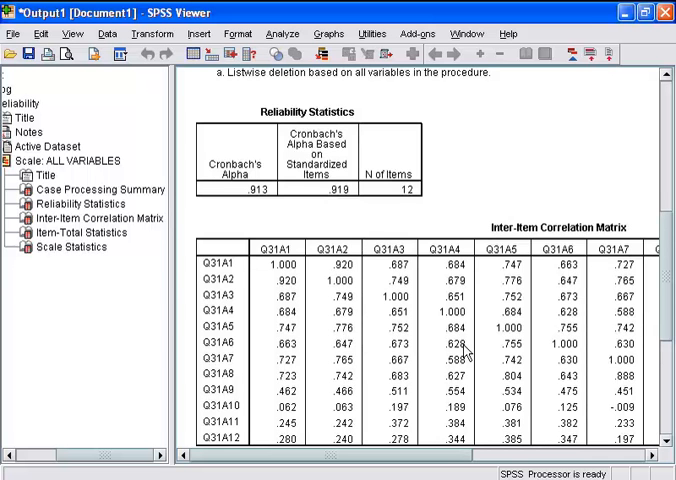
{"action": "mouse_move", "coordinate": [382, 342]}
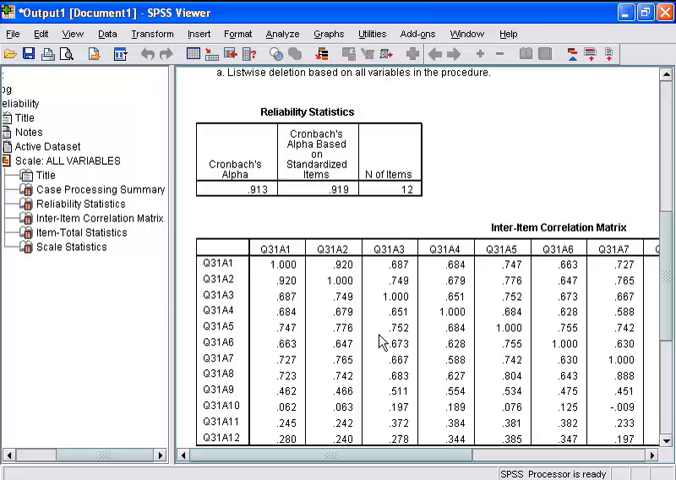
{"action": "scroll", "scroll_direction": "down", "scroll_amount": 3}
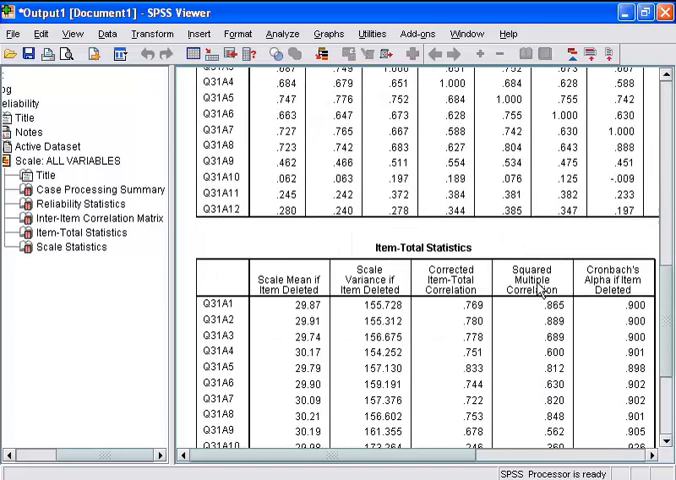
{"action": "scroll", "scroll_direction": "down", "scroll_amount": 3}
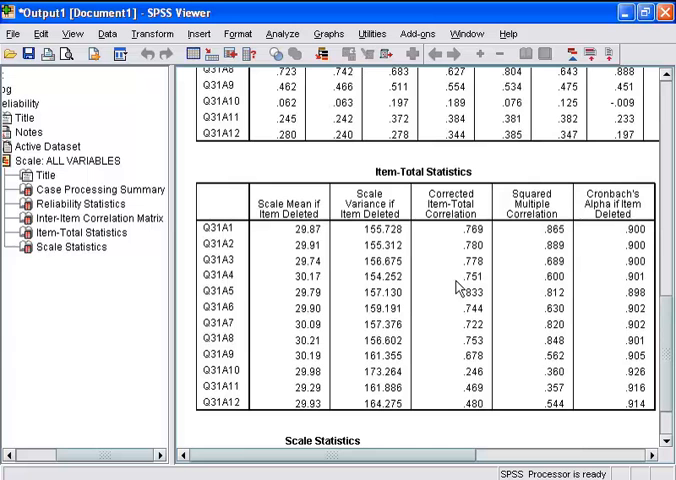
{"action": "mouse_move", "coordinate": [292, 270]}
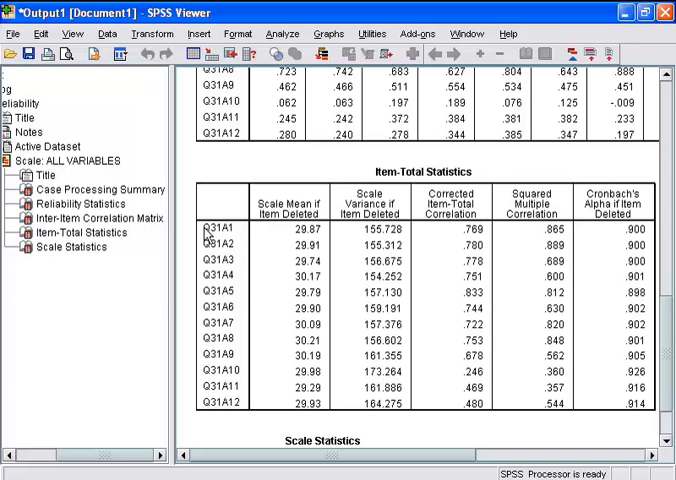
{"action": "mouse_move", "coordinate": [230, 236]}
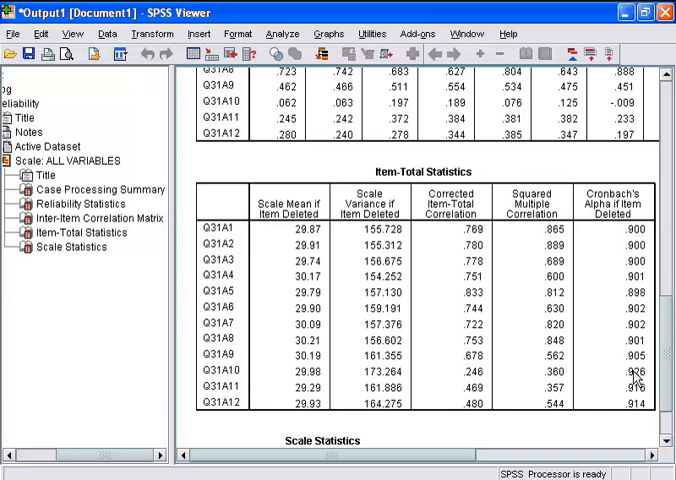
{"action": "mouse_move", "coordinate": [230, 378]}
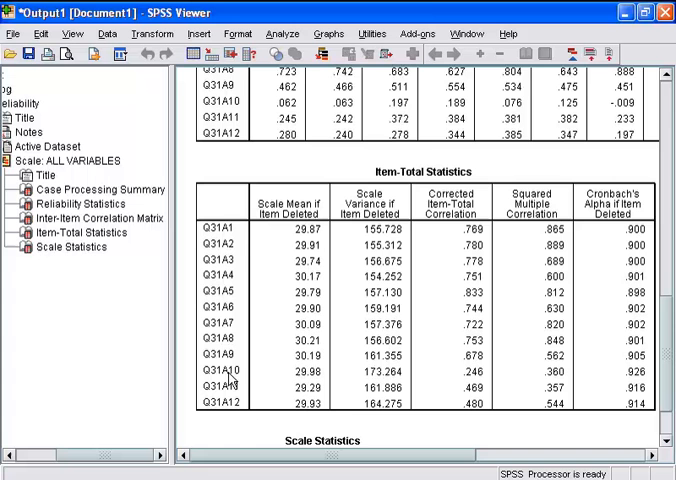
{"action": "mouse_move", "coordinate": [640, 384]}
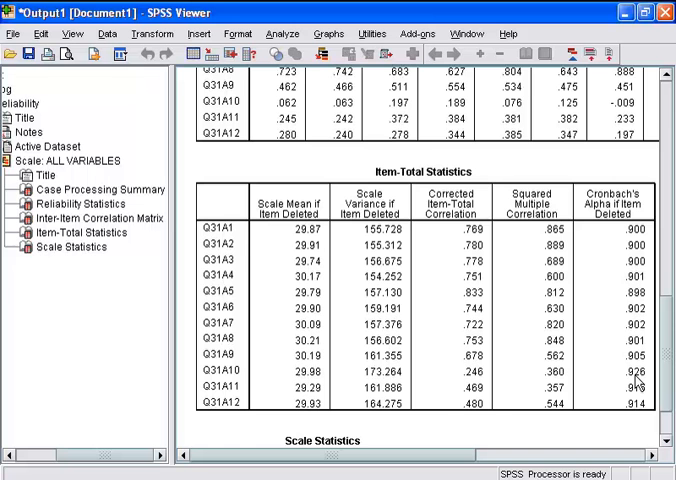
{"action": "mouse_move", "coordinate": [632, 374]}
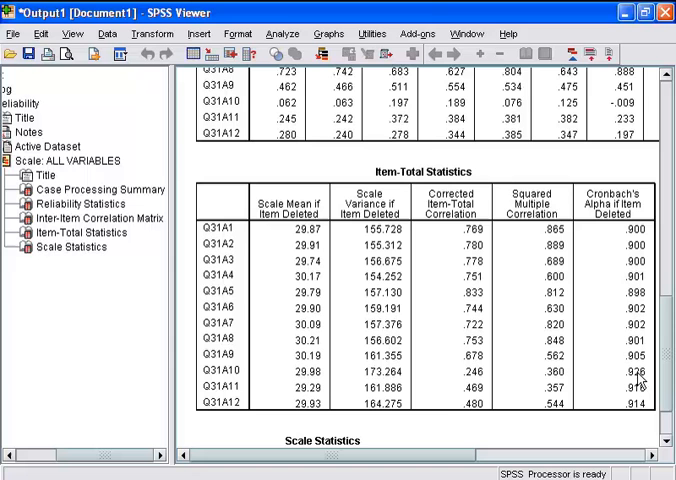
{"action": "mouse_move", "coordinate": [612, 364]}
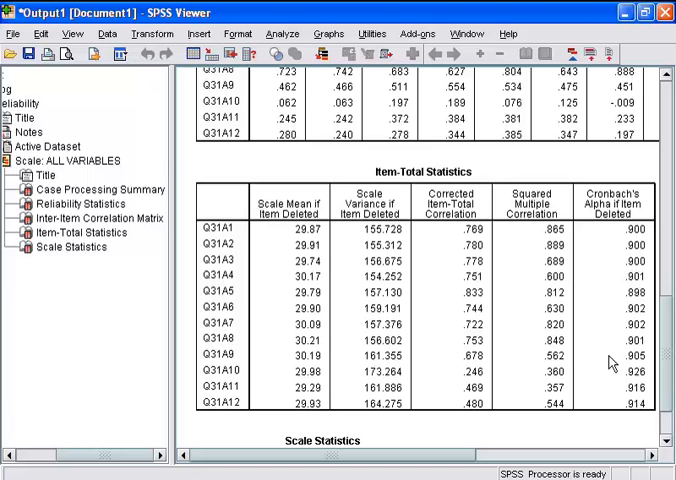